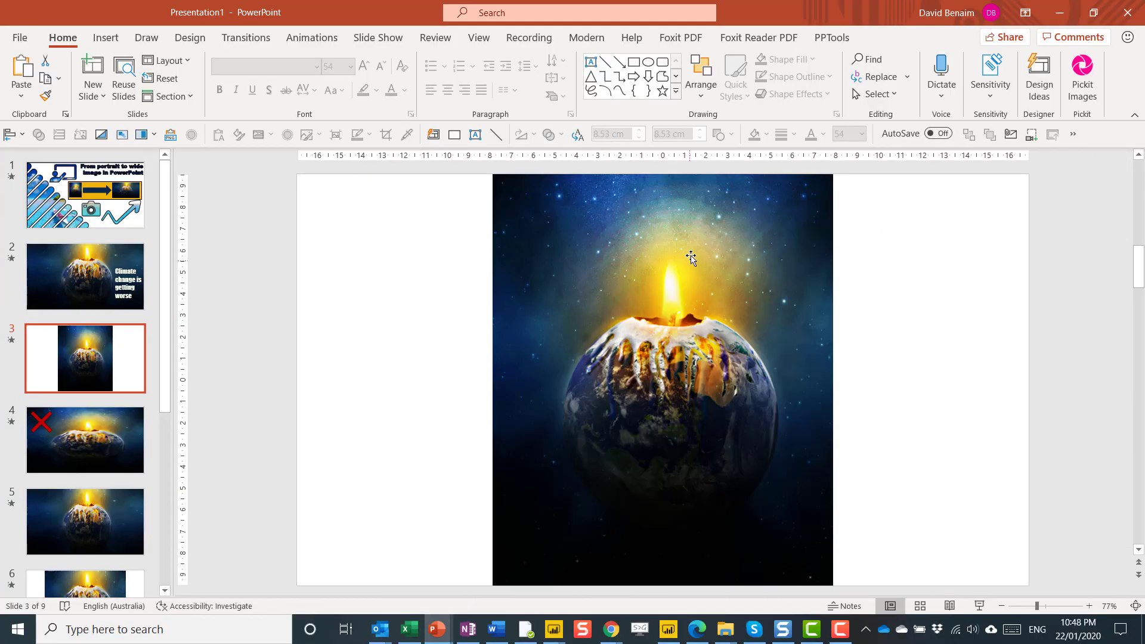
mouse_move(532, 288)
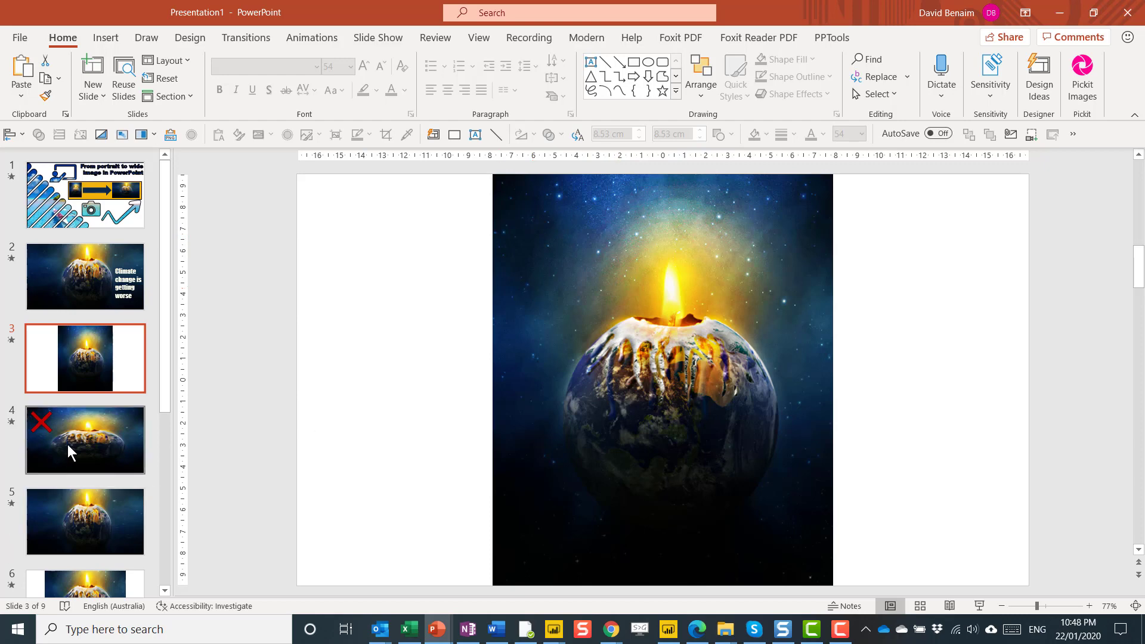
- Show slide 4, the badly stretched globe-candle example marked with a red cross
click(71, 455)
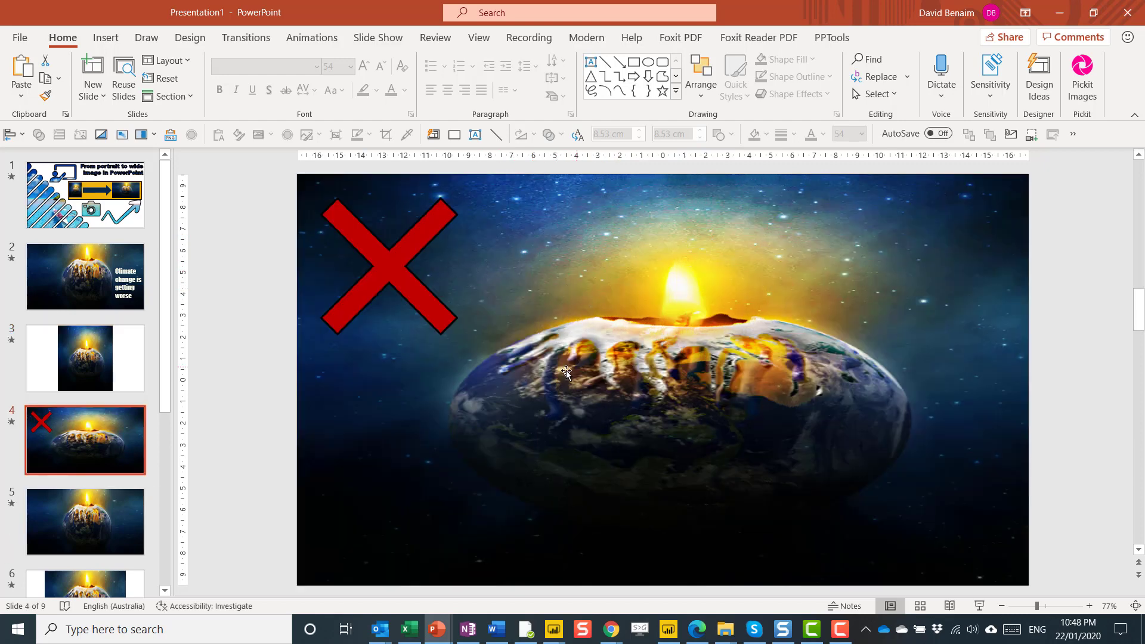
mouse_move(405, 348)
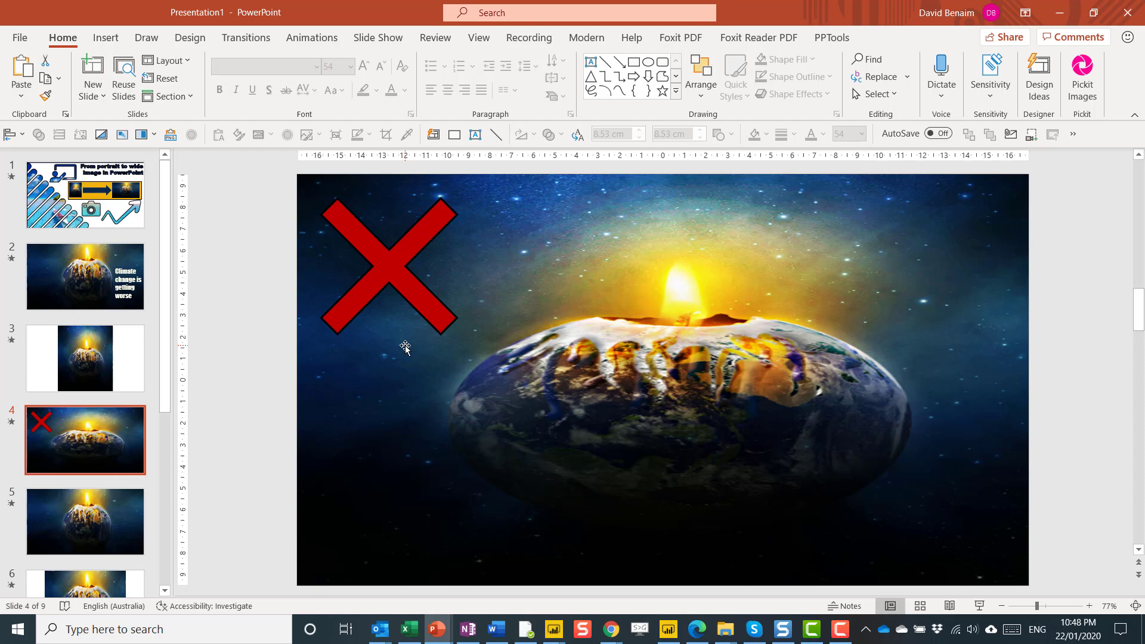
mouse_move(602, 220)
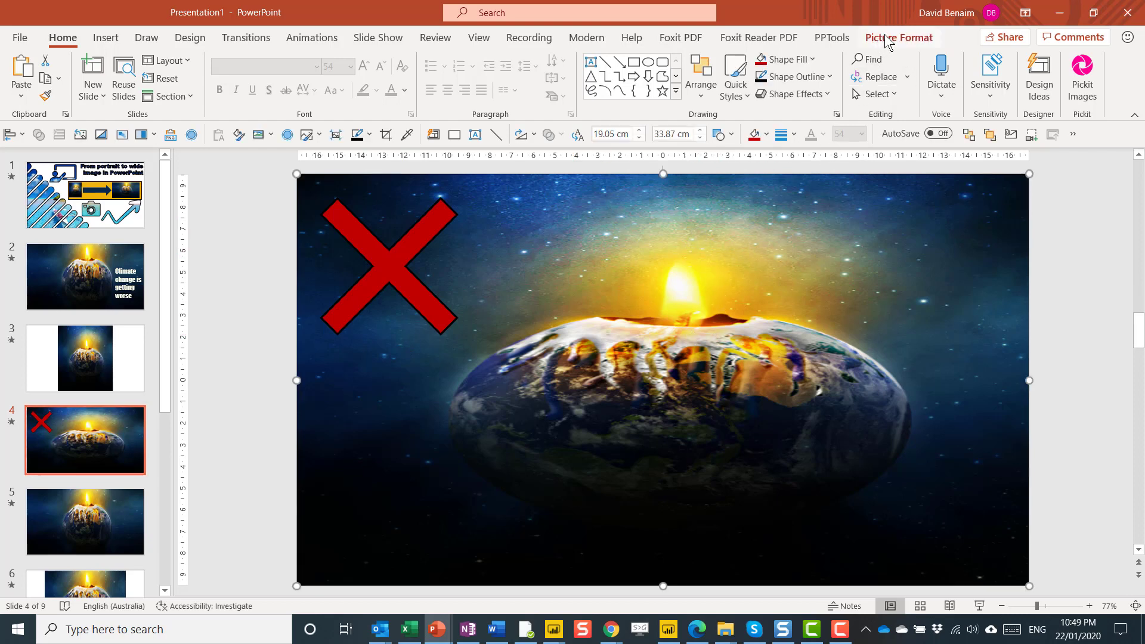
- Reset slide 4's stretched picture to its original size, then return to slide 3
click(898, 37)
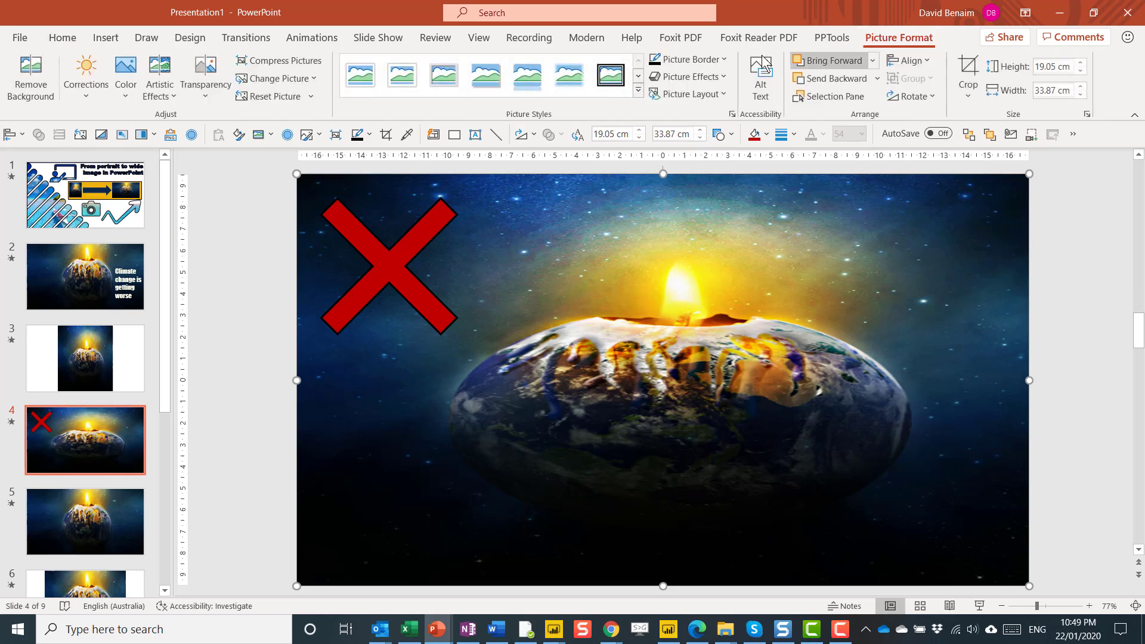
mouse_move(274, 96)
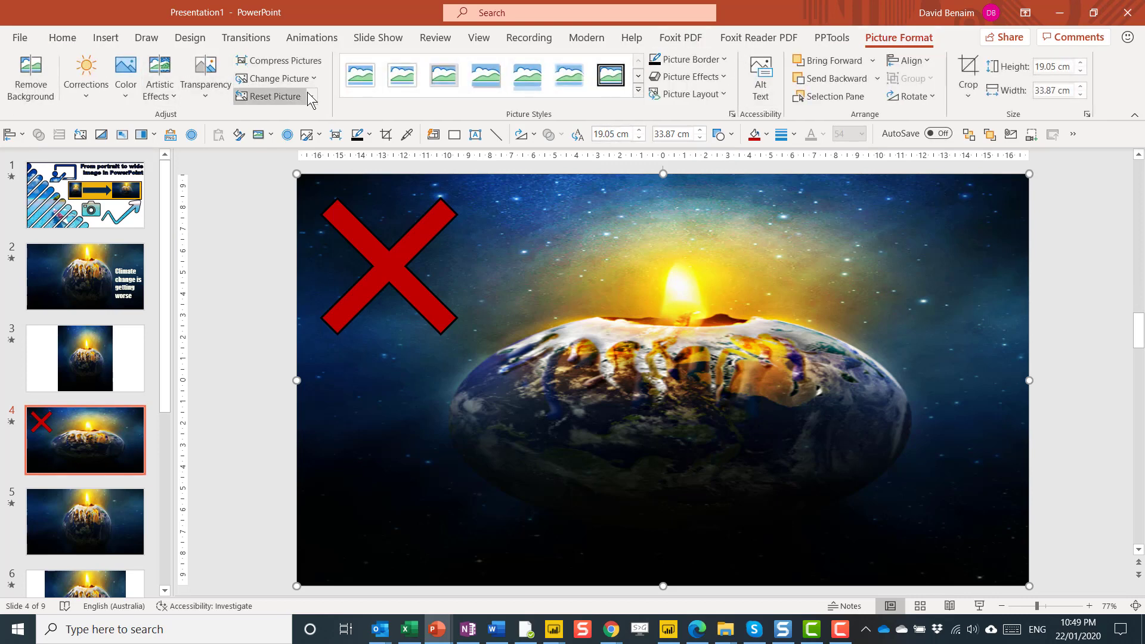
click(311, 96)
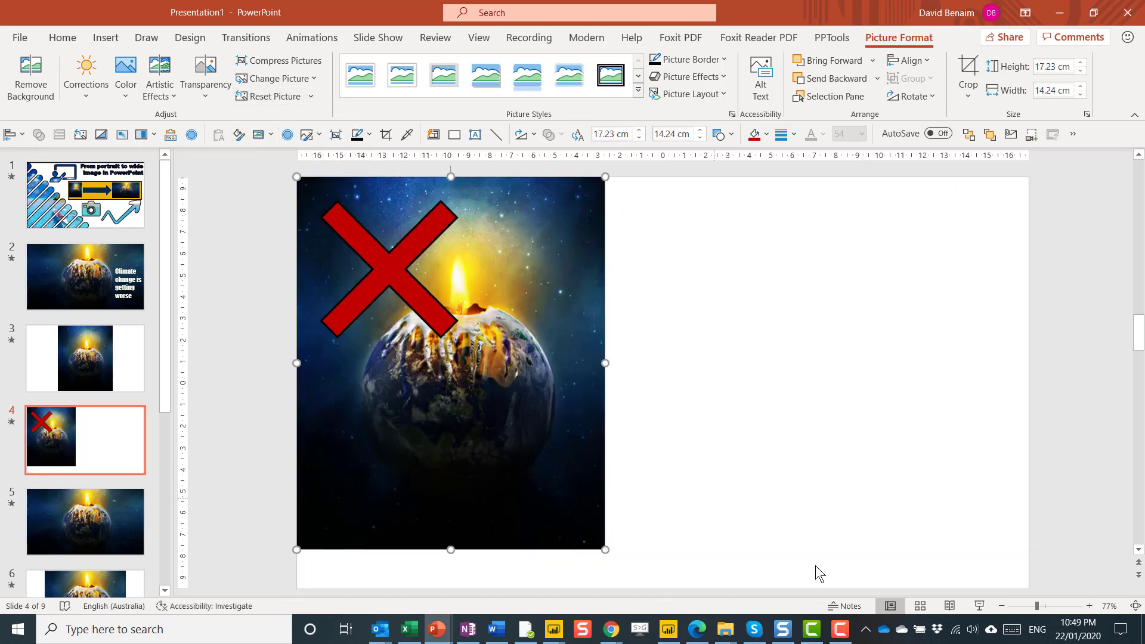
click(84, 358)
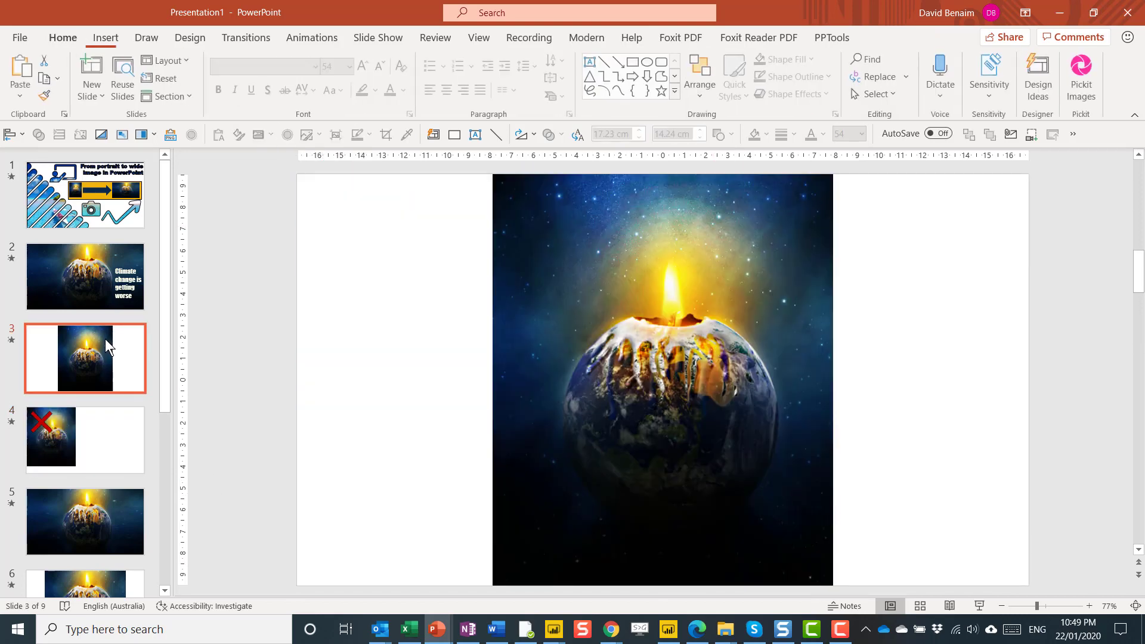
- Crop the top off slide 3's globe-candle picture using Picture Format
click(62, 37)
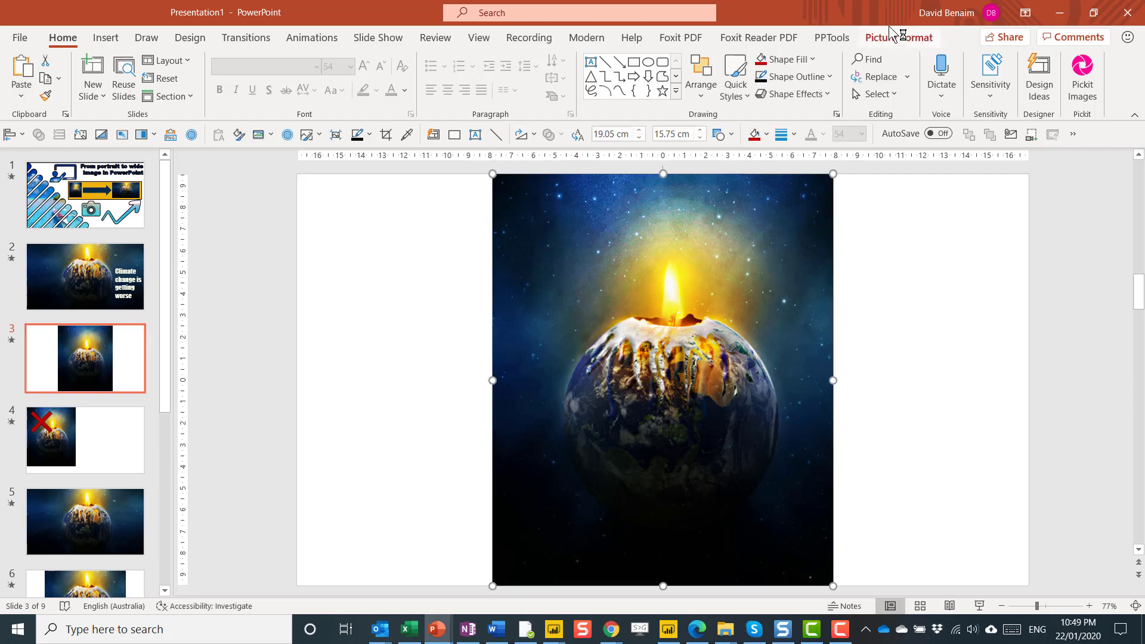
click(899, 37)
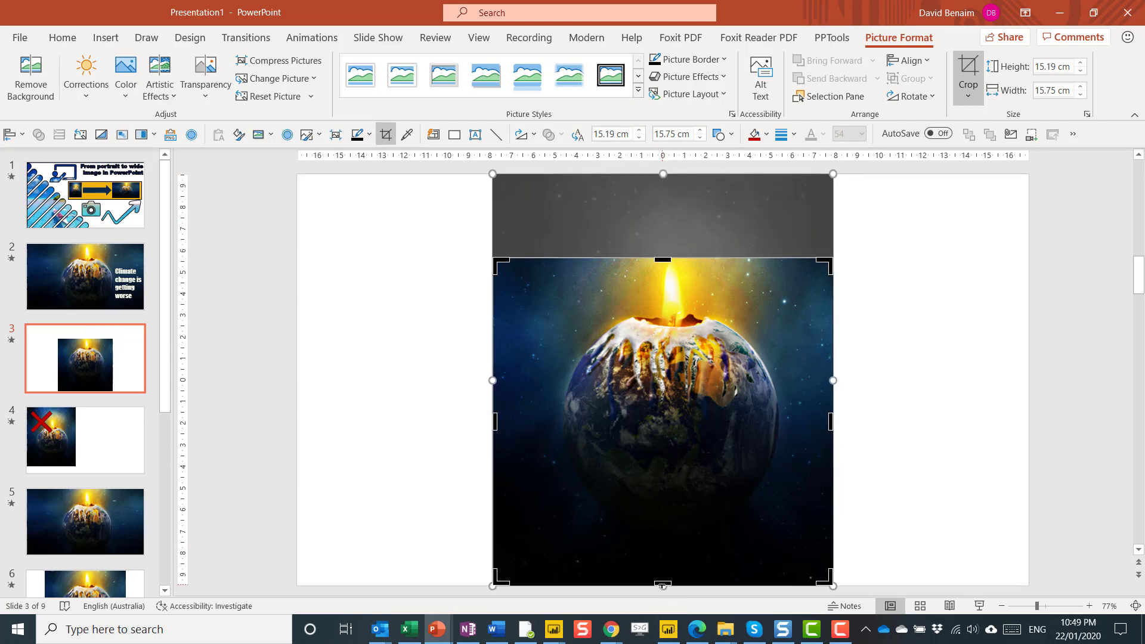
drag(663, 585, 663, 527)
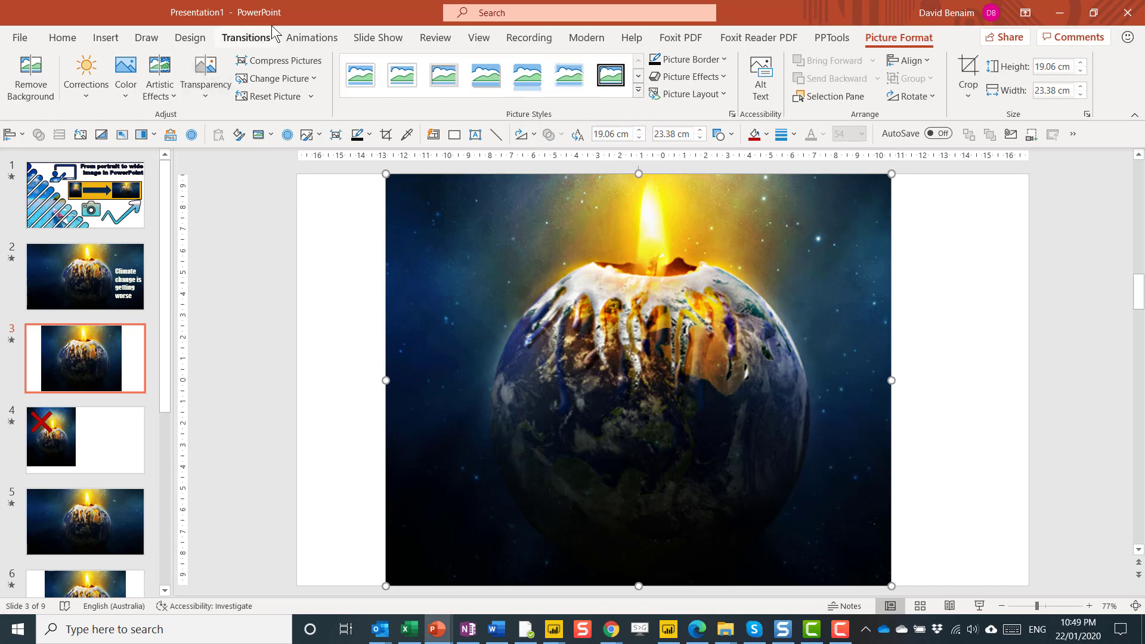
mouse_move(835, 97)
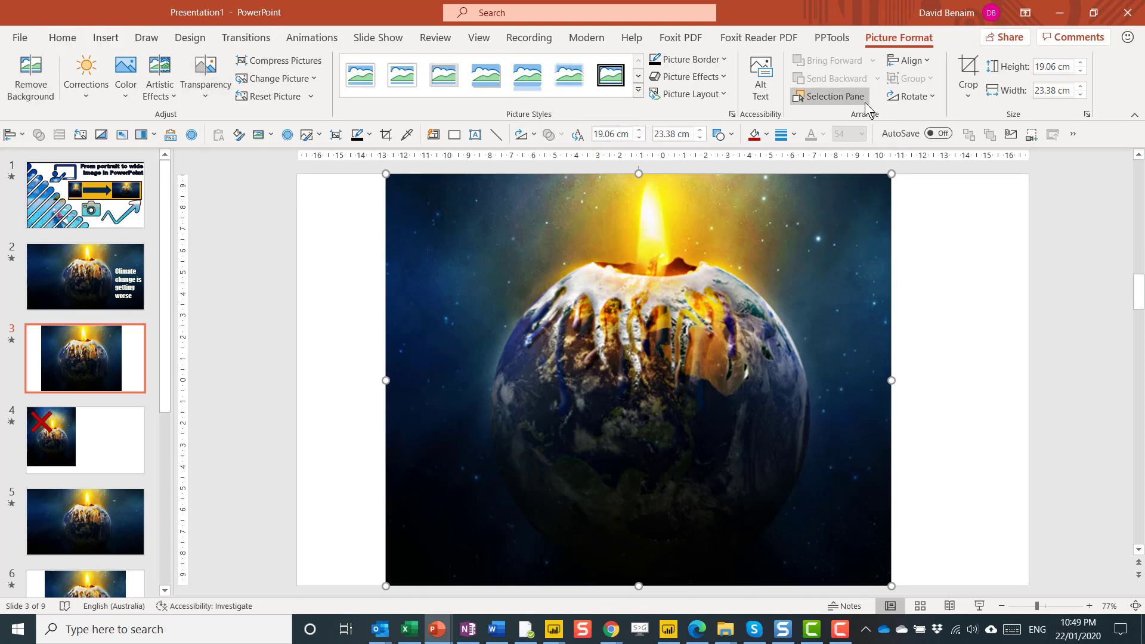
- Centre the globe-candle picture horizontally on slide 3 and make a copy of it
click(913, 60)
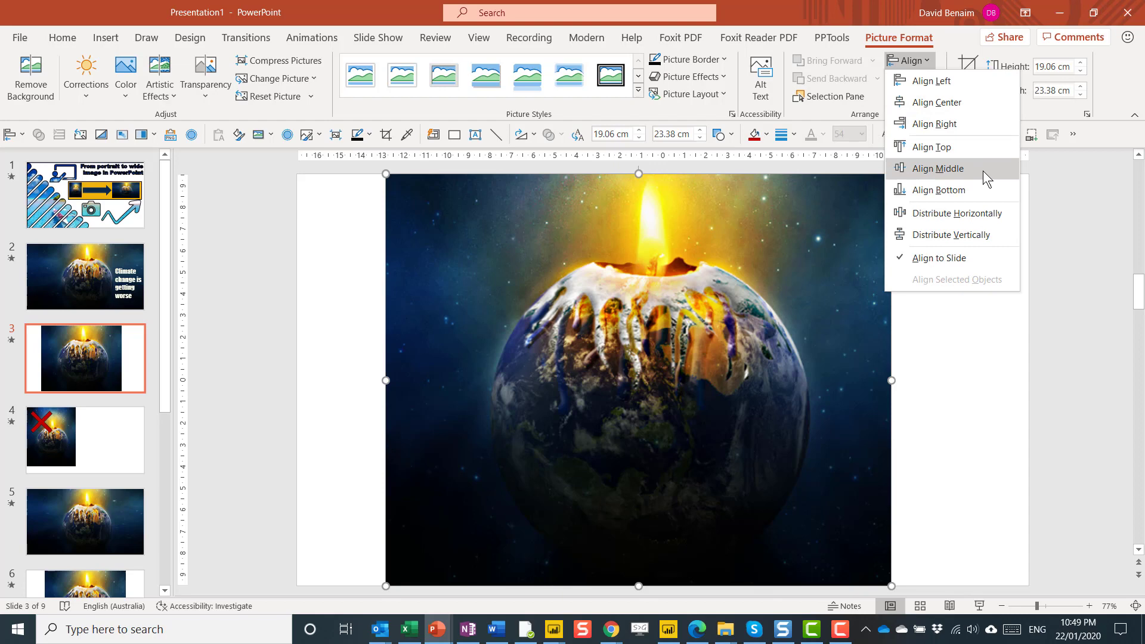
click(937, 168)
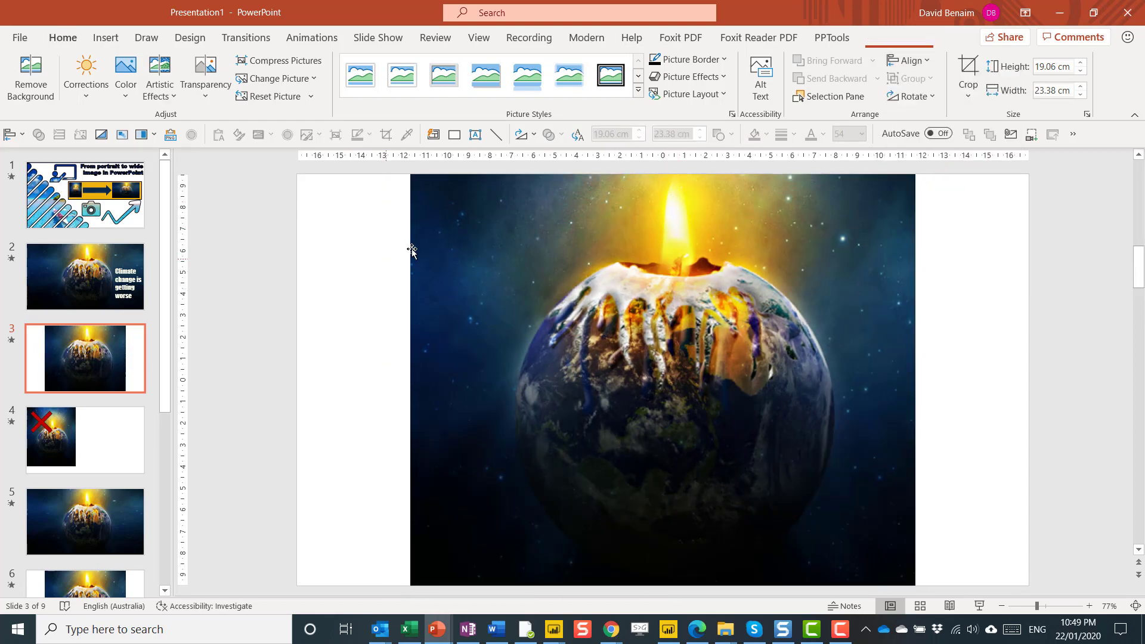
click(662, 380)
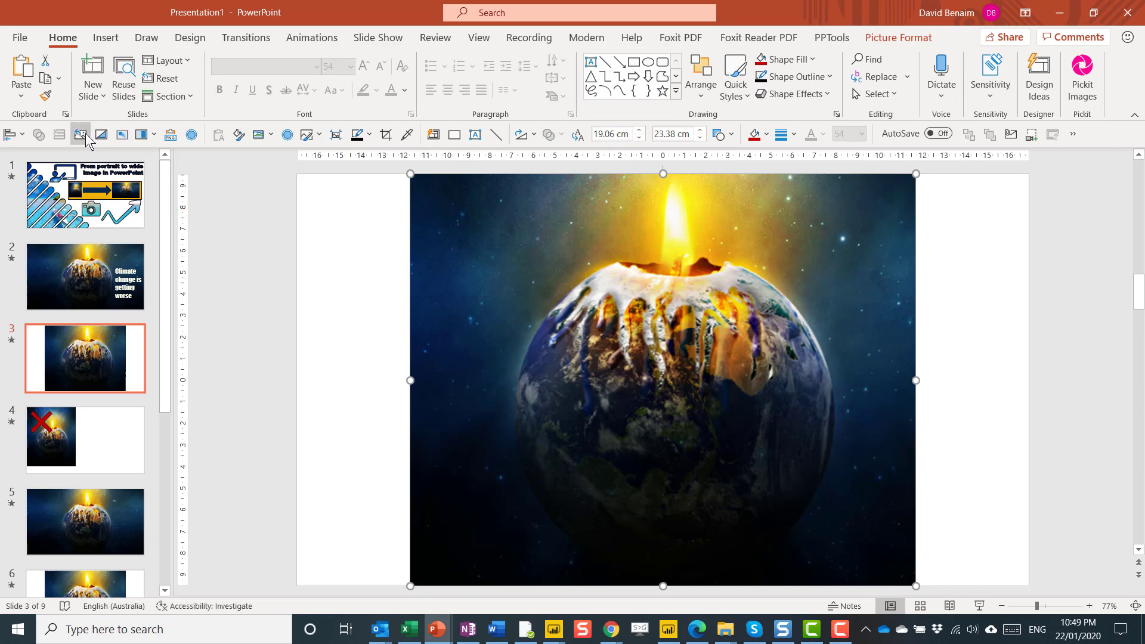
click(48, 78)
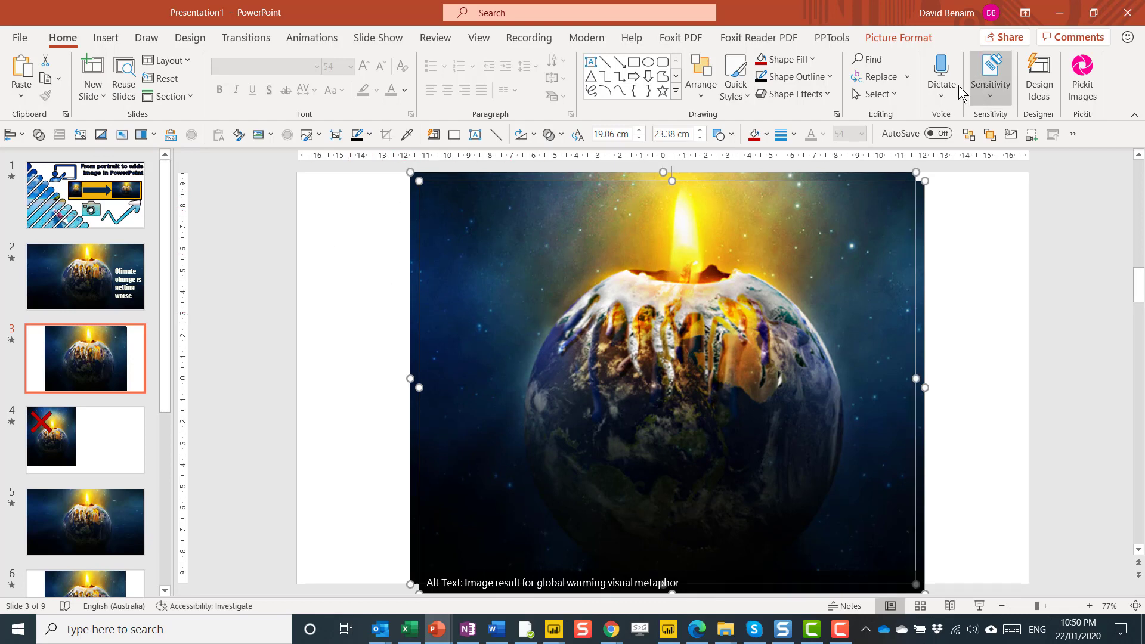
click(701, 75)
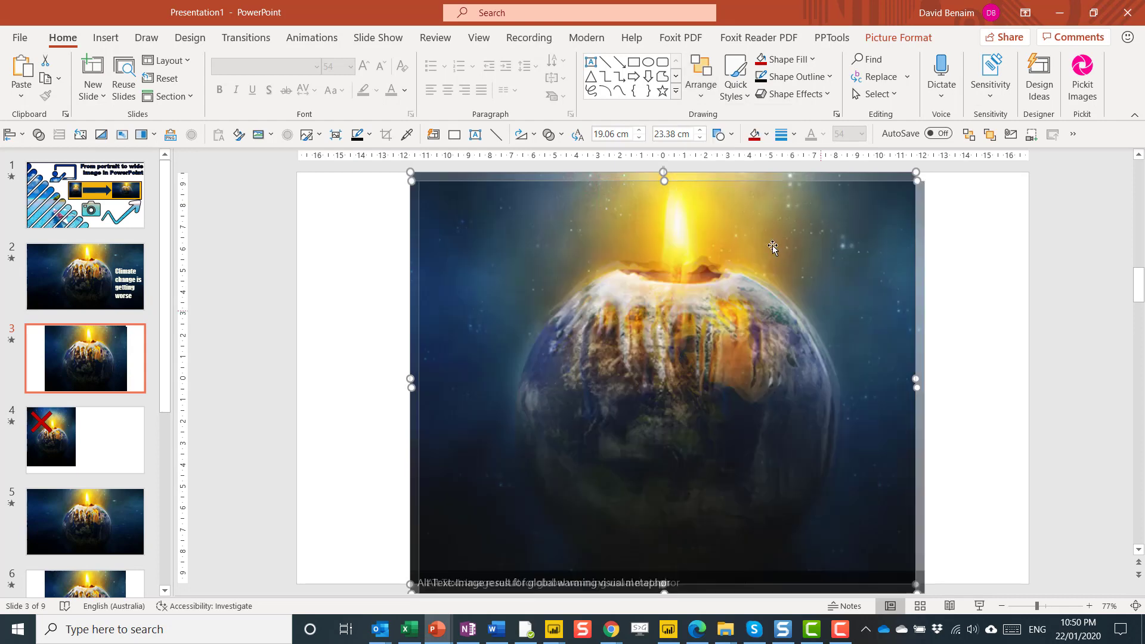
click(700, 75)
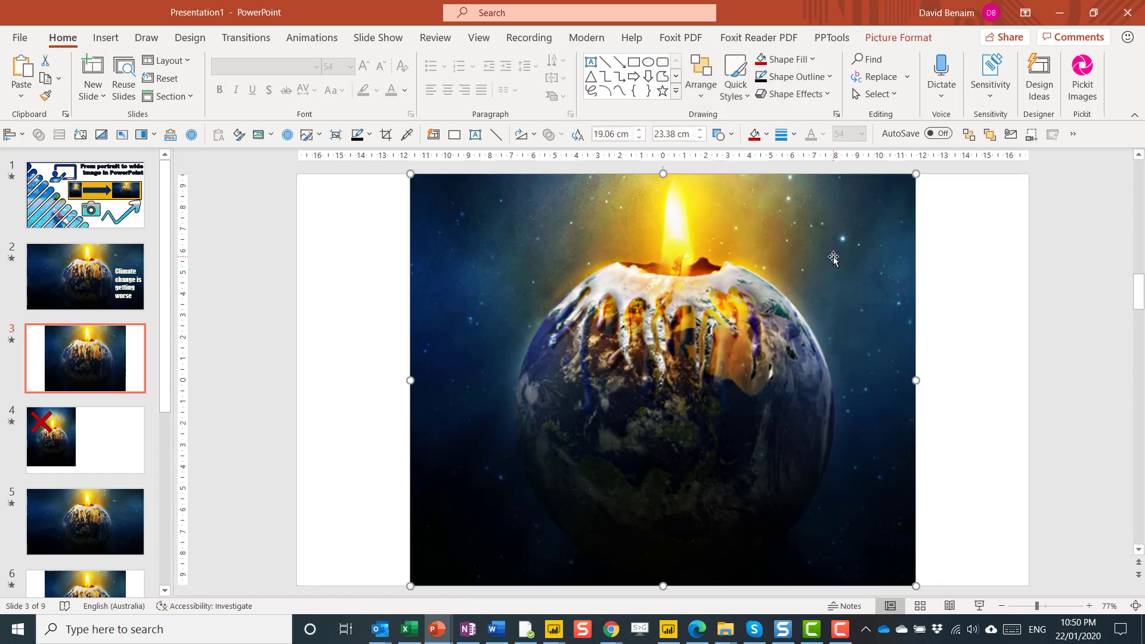
mouse_move(828, 230)
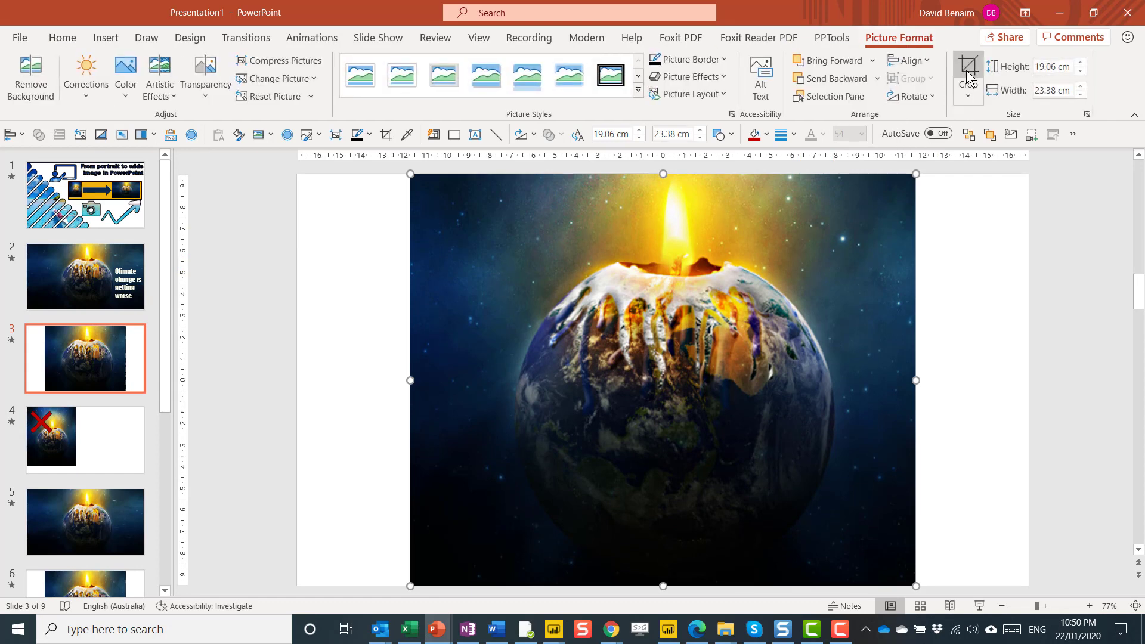
- Crop the copy to its starry left strip and stretch it to the slide's left edge
click(968, 66)
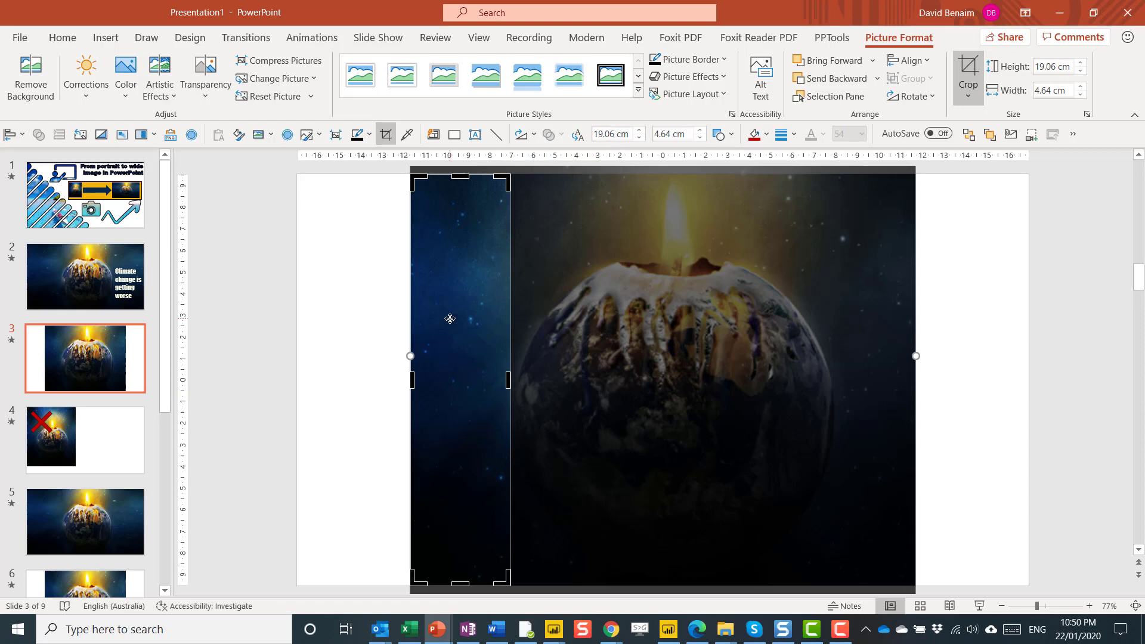
mouse_move(373, 351)
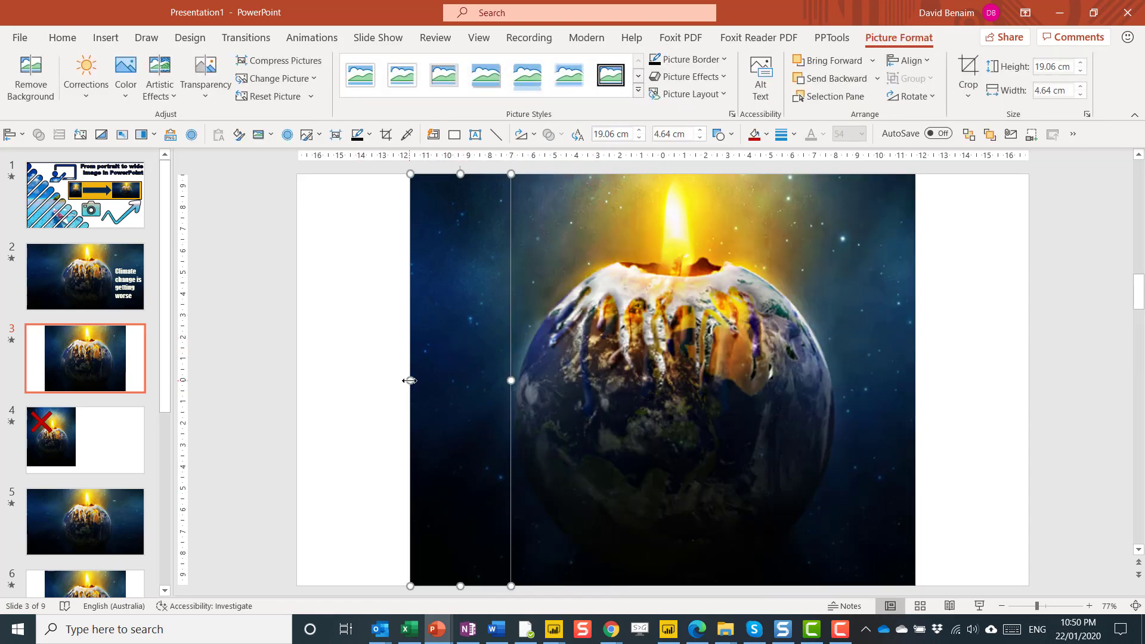
drag(410, 380, 296, 380)
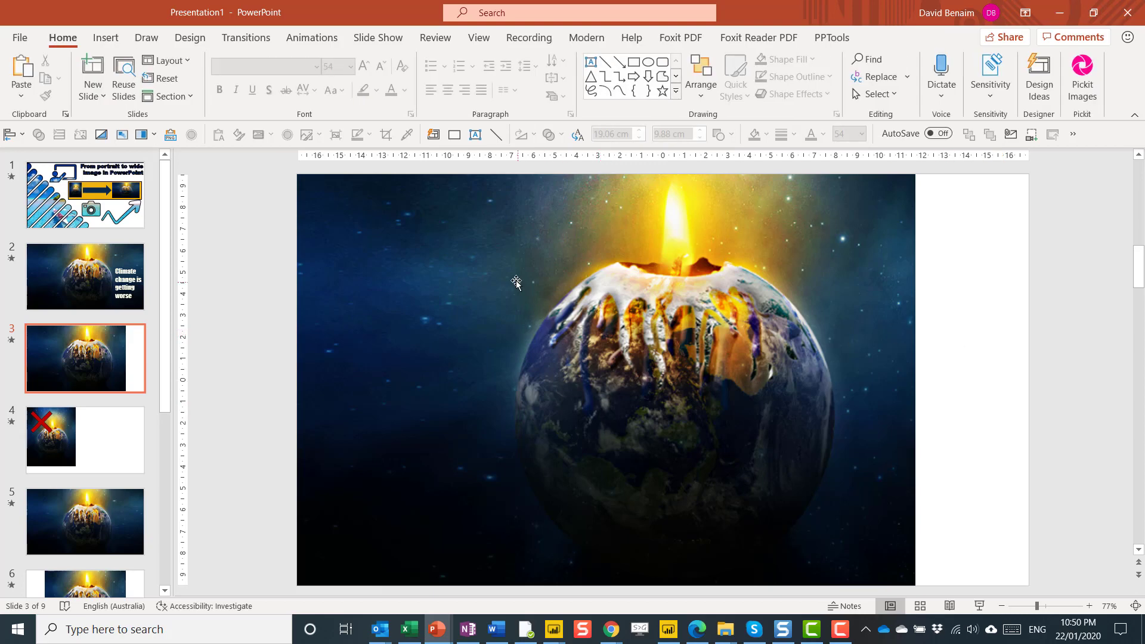
mouse_move(510, 224)
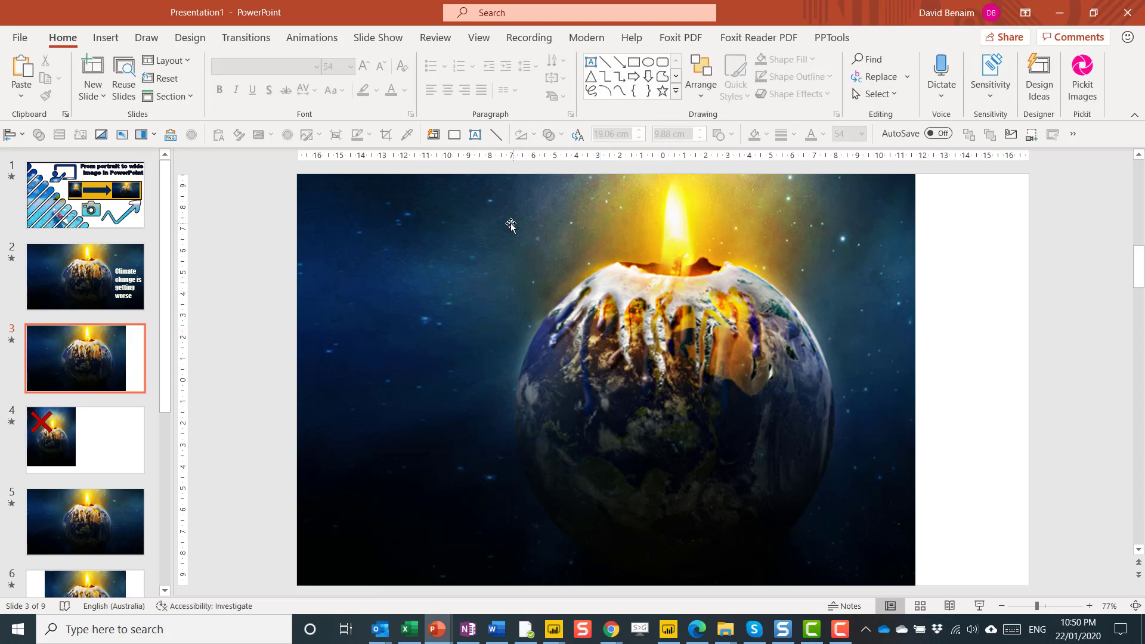
mouse_move(515, 260)
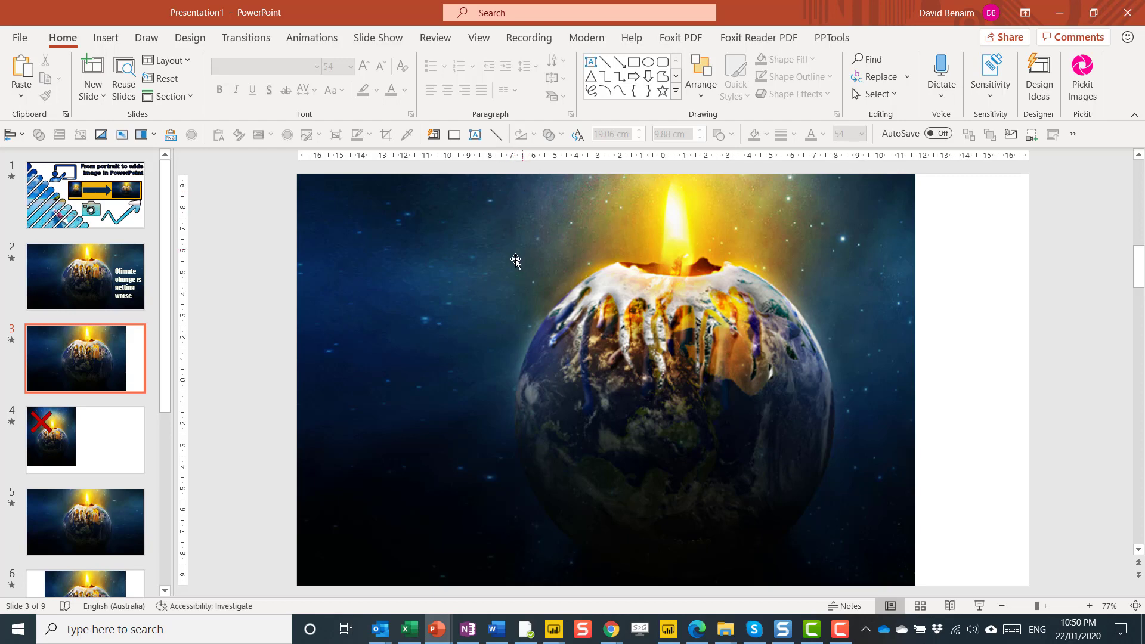
mouse_move(438, 305)
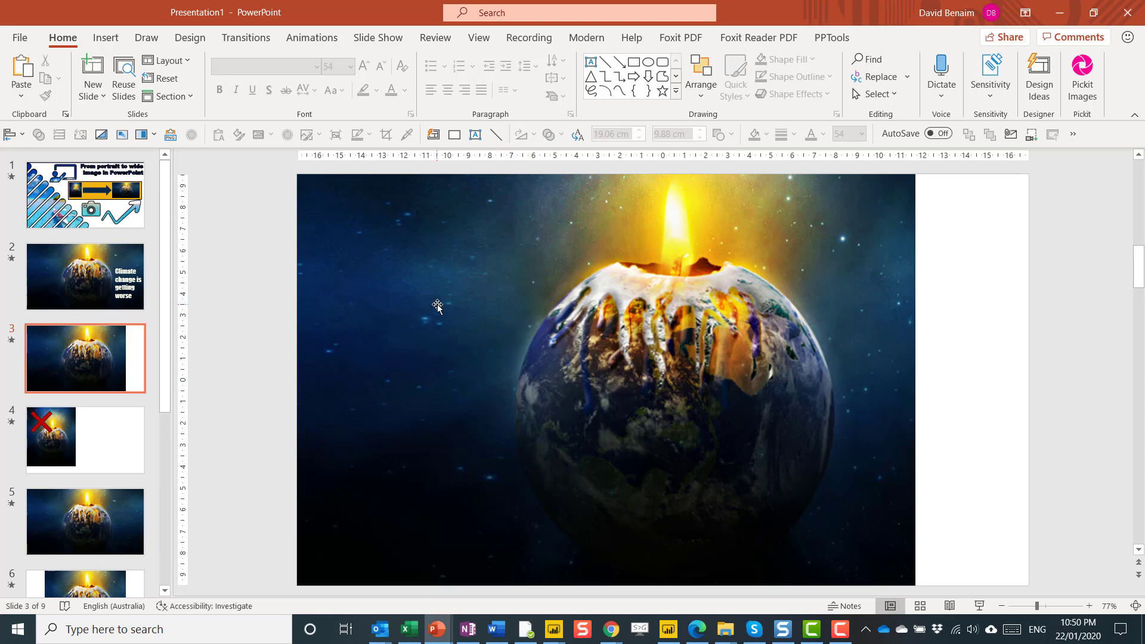
mouse_move(464, 423)
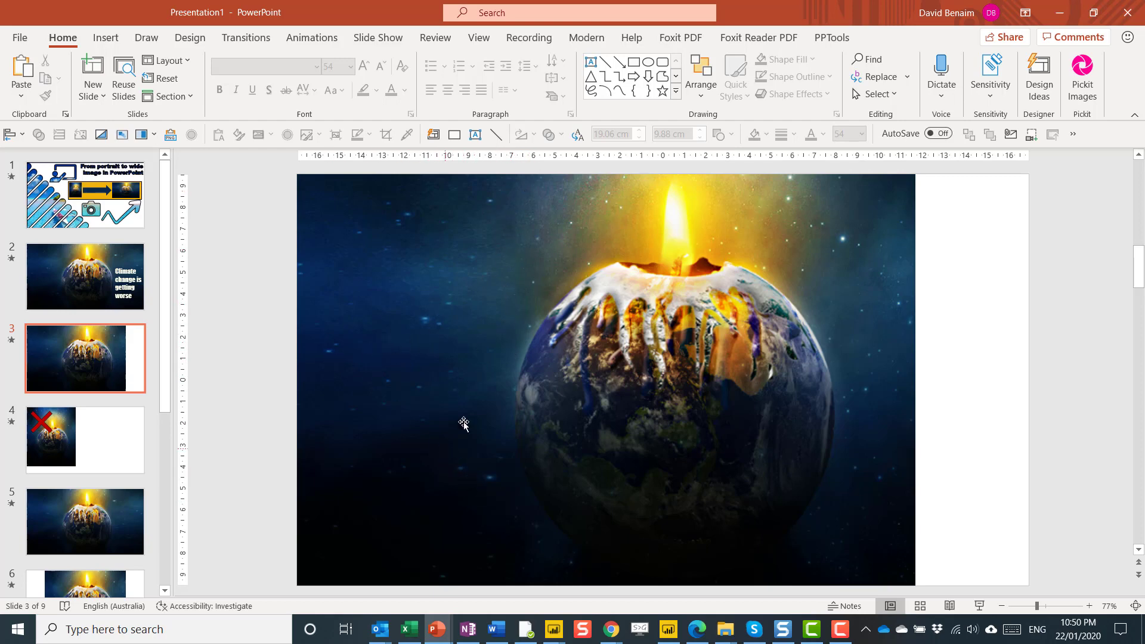
mouse_move(602, 259)
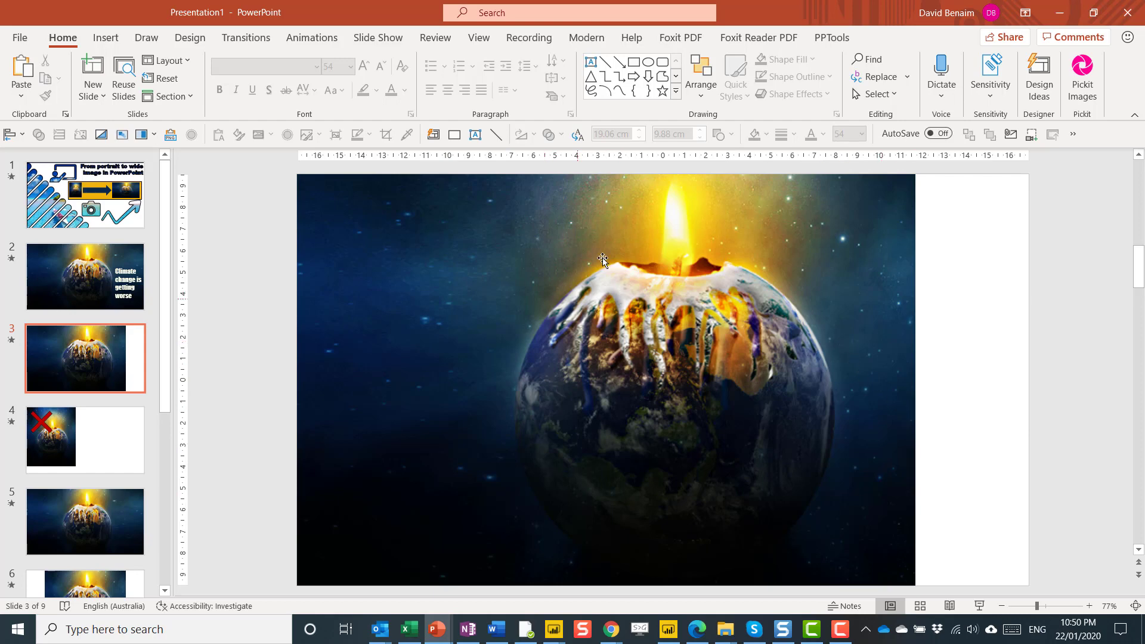
mouse_move(862, 268)
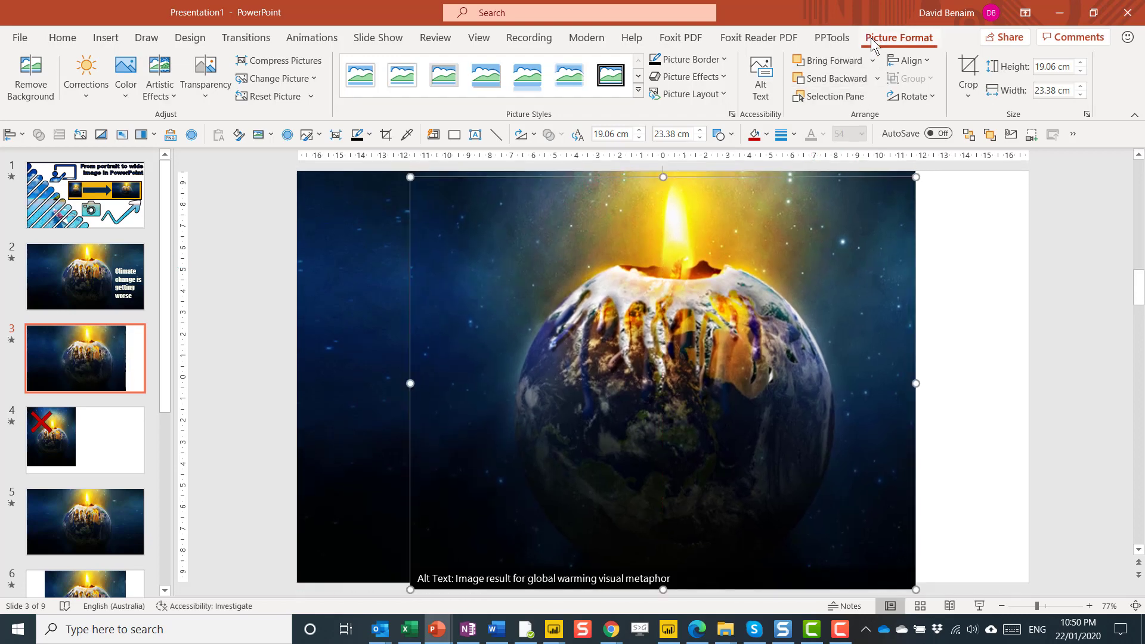
mouse_move(822, 180)
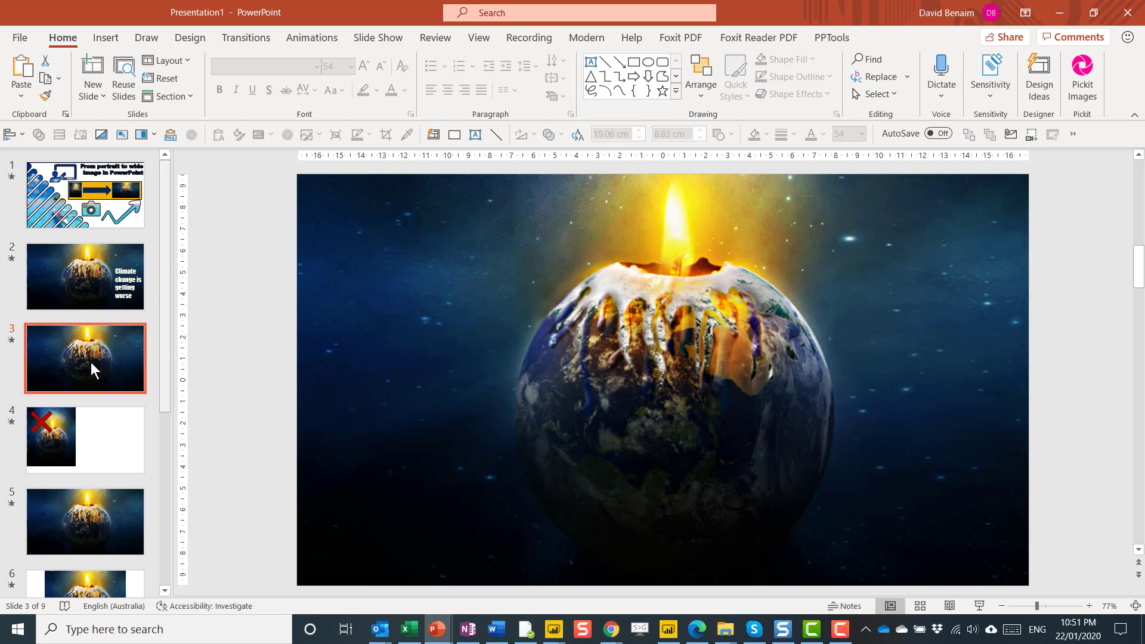
mouse_move(124, 350)
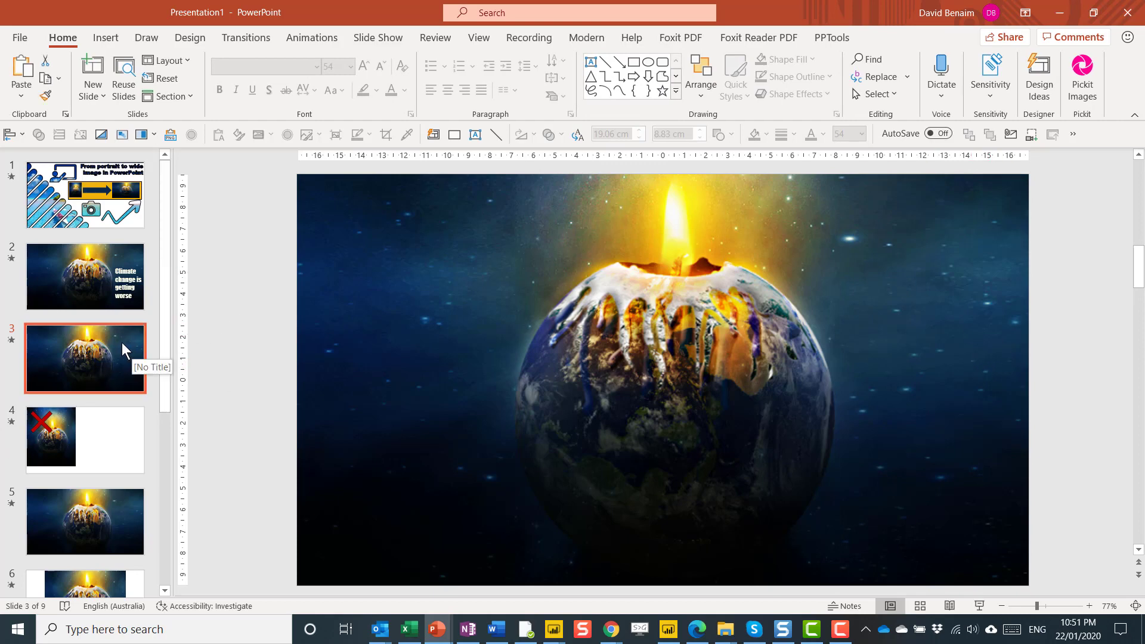
mouse_move(115, 356)
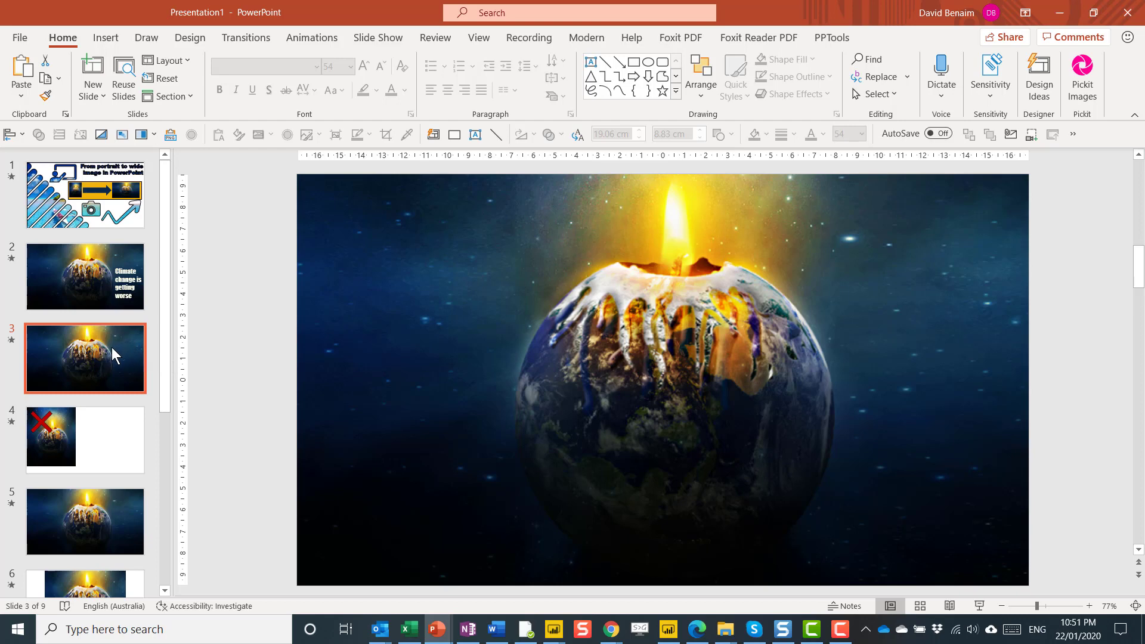
mouse_move(110, 401)
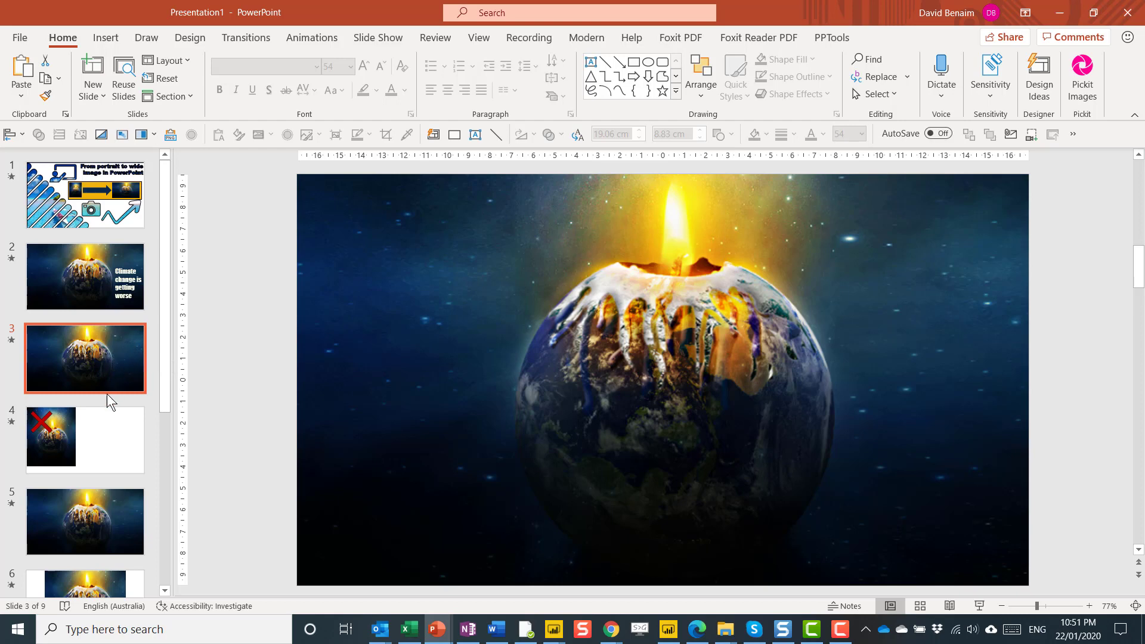
- Paste the copied pieces as a single picture, then switch to slide 4
right_click(110, 399)
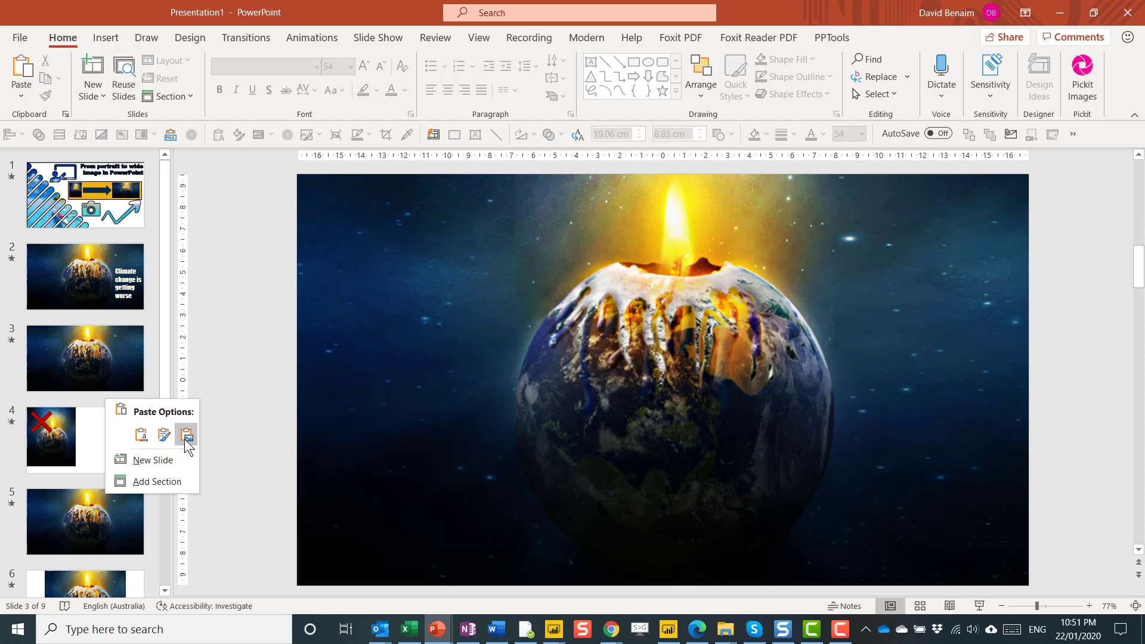
click(186, 436)
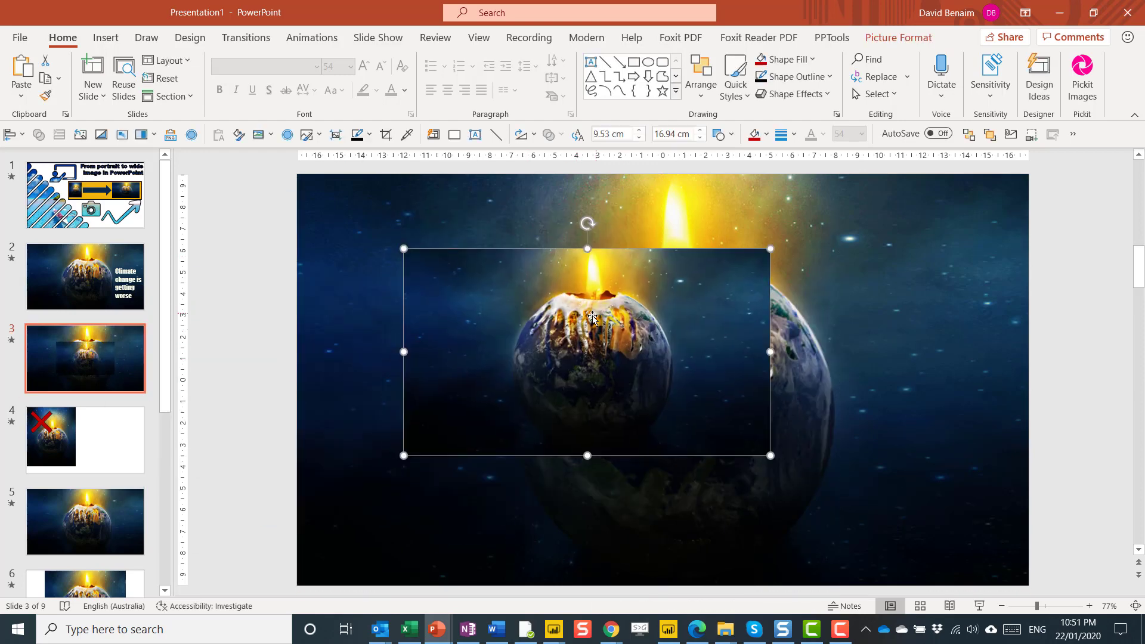
mouse_move(537, 341)
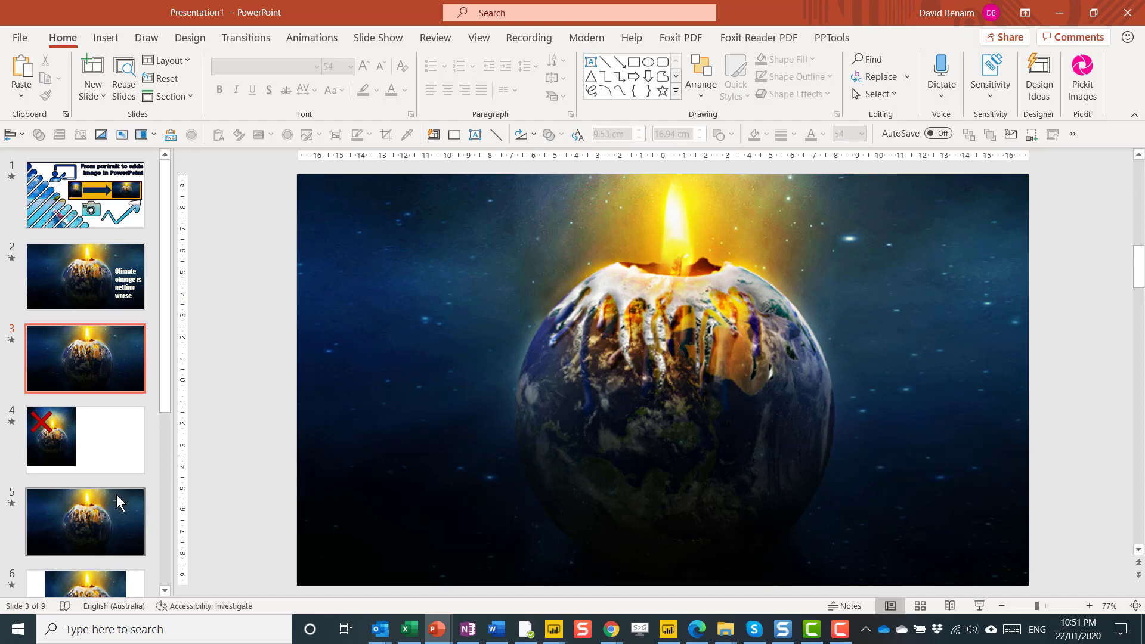
mouse_move(107, 372)
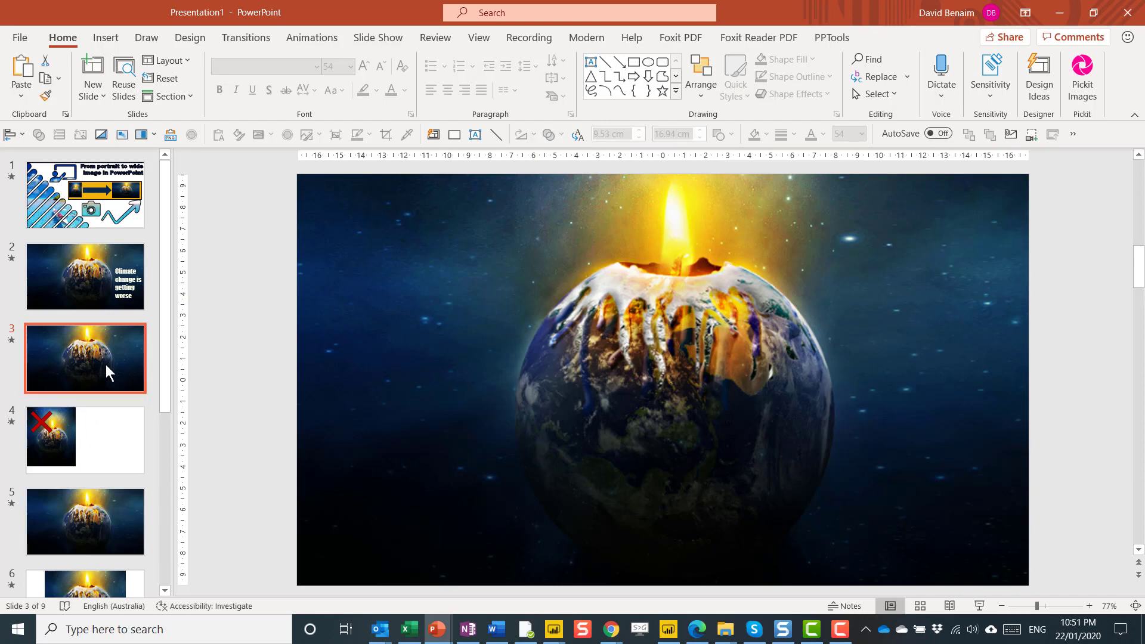
click(85, 439)
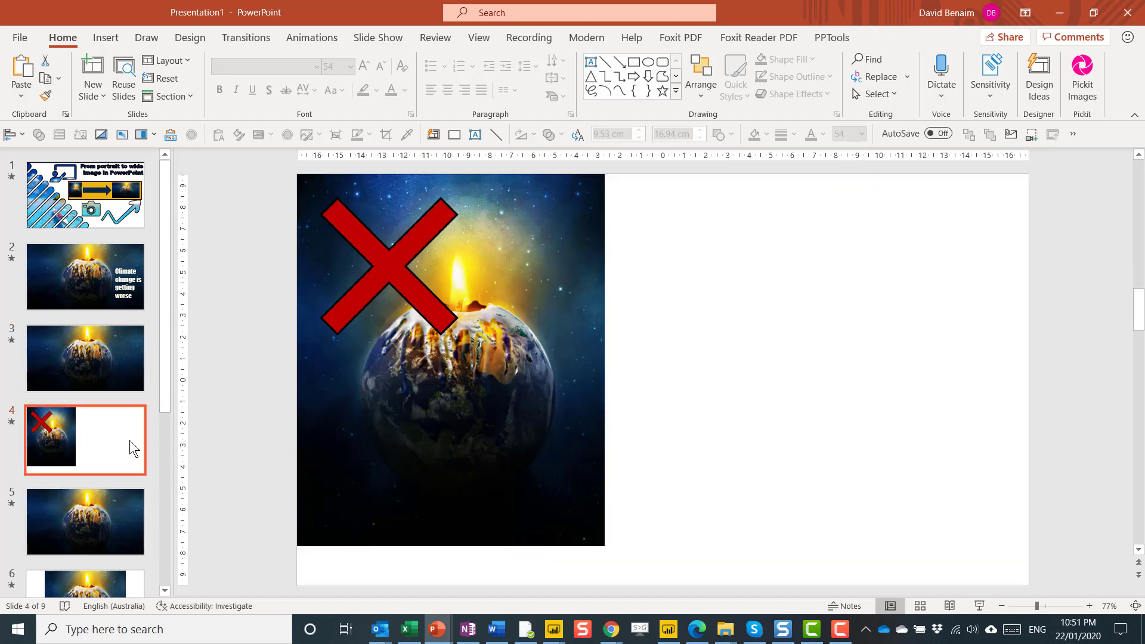